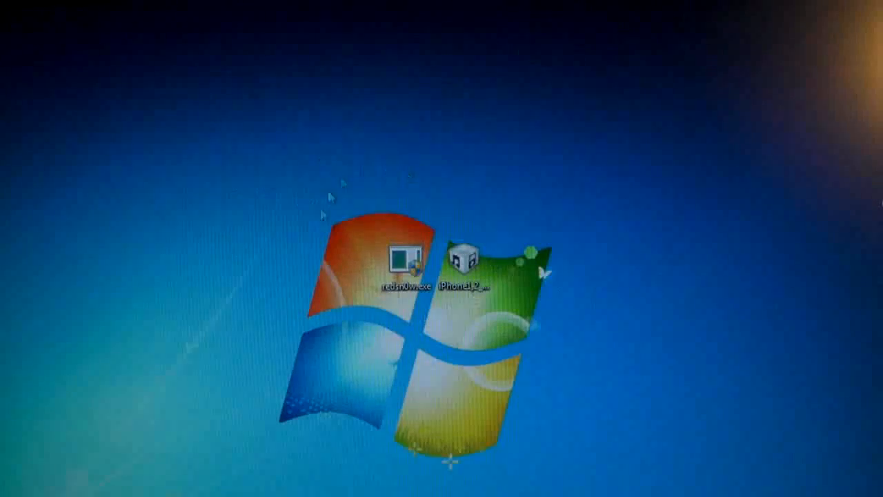
# Step: Launch redsn0w.exe with administrator rights from the folder
pyautogui.click(463, 259)
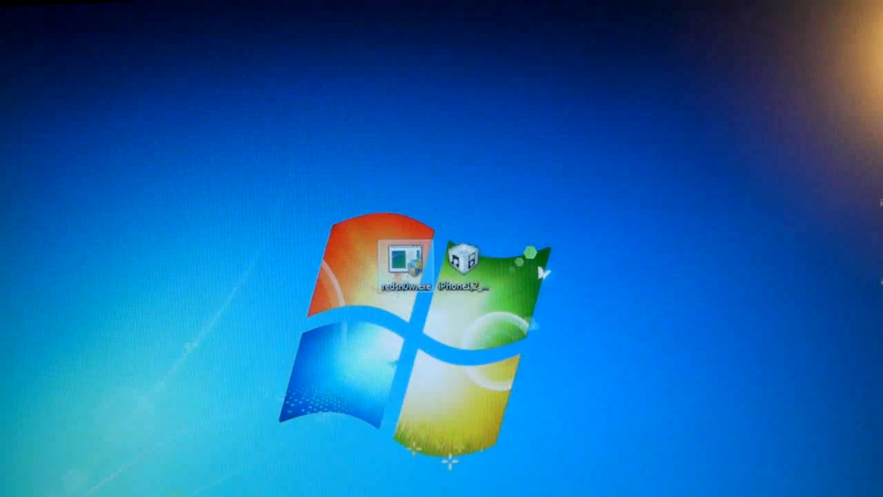
pyautogui.doubleClick(394, 255)
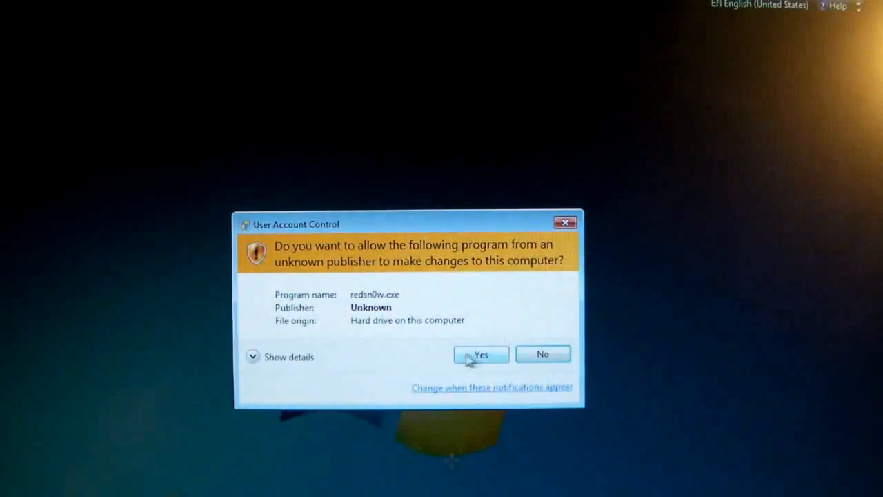
pyautogui.click(481, 354)
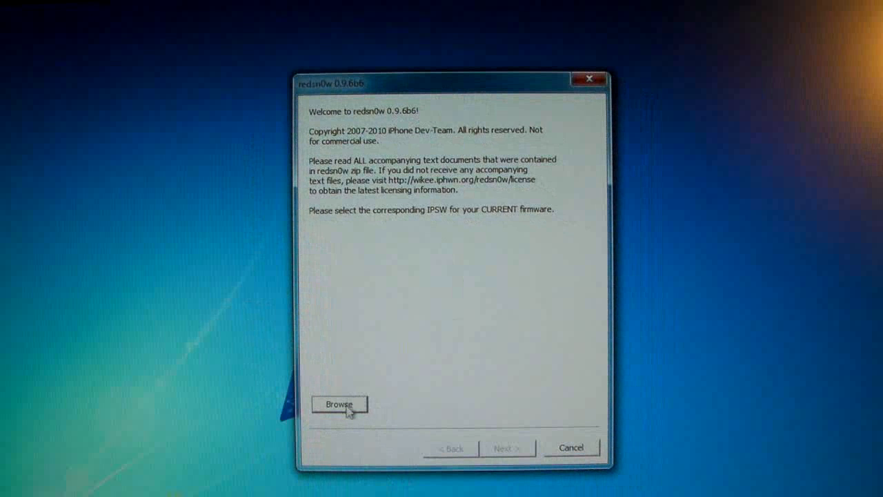
# Step: Browse to and load the stock iPhone1,2_4.2.1_8C148_Restore.ipsw firmware file
pyautogui.click(339, 404)
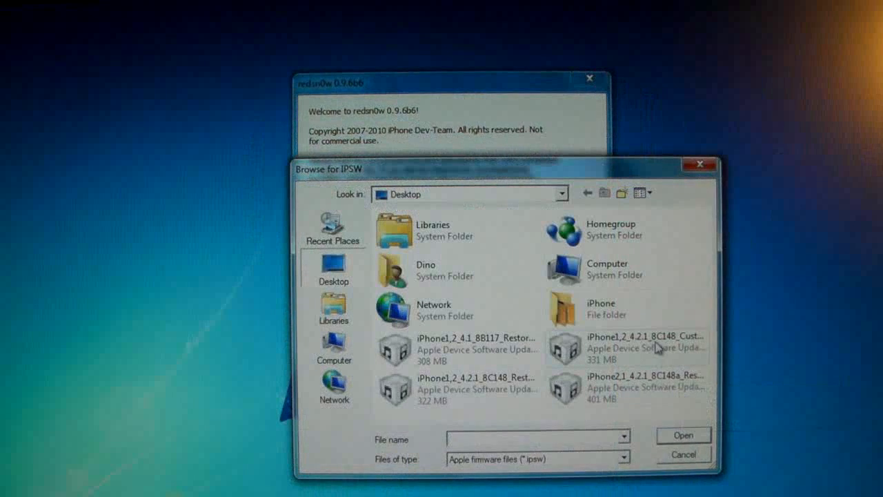
pyautogui.click(645, 347)
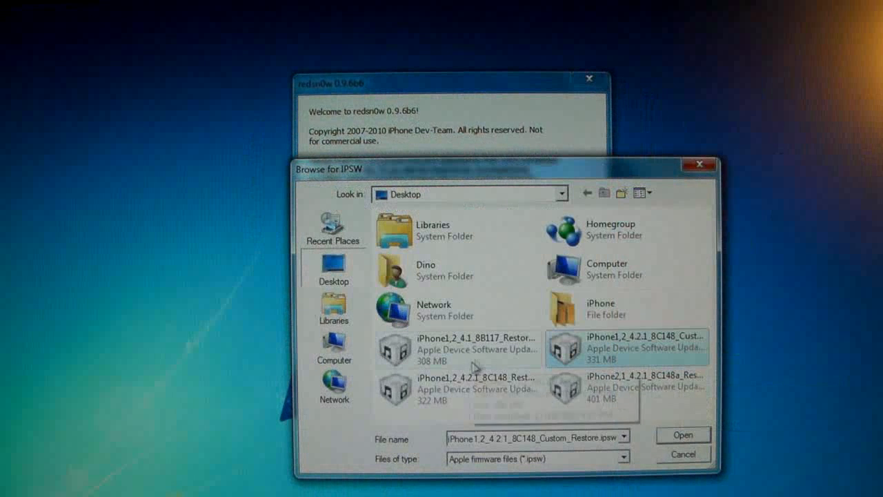
pyautogui.click(476, 389)
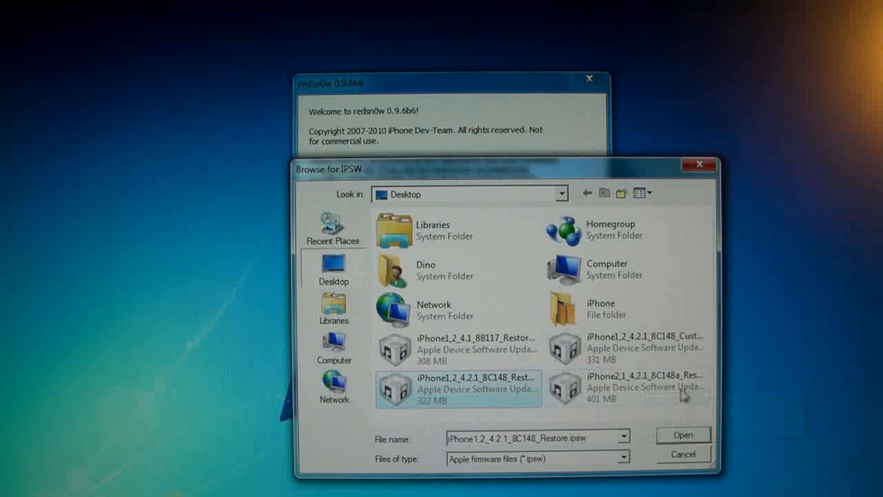
pyautogui.click(682, 434)
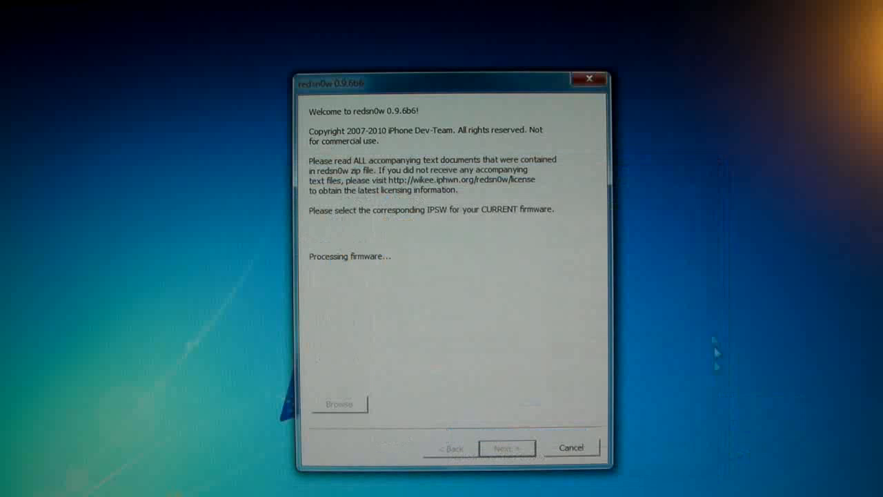
pyautogui.moveTo(663, 297)
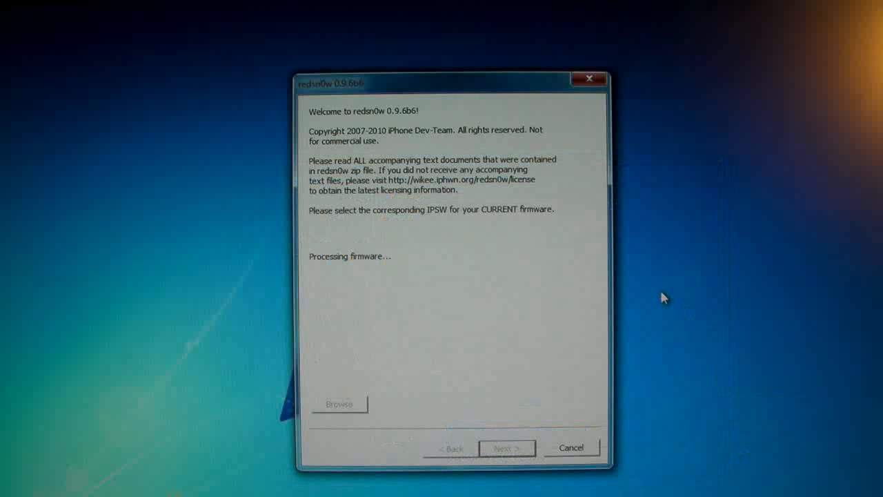
pyautogui.moveTo(497, 372)
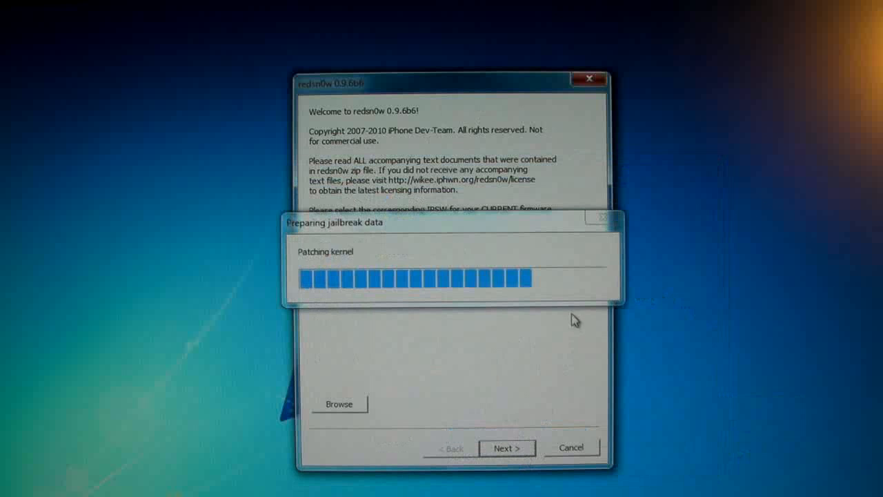
pyautogui.moveTo(551, 297)
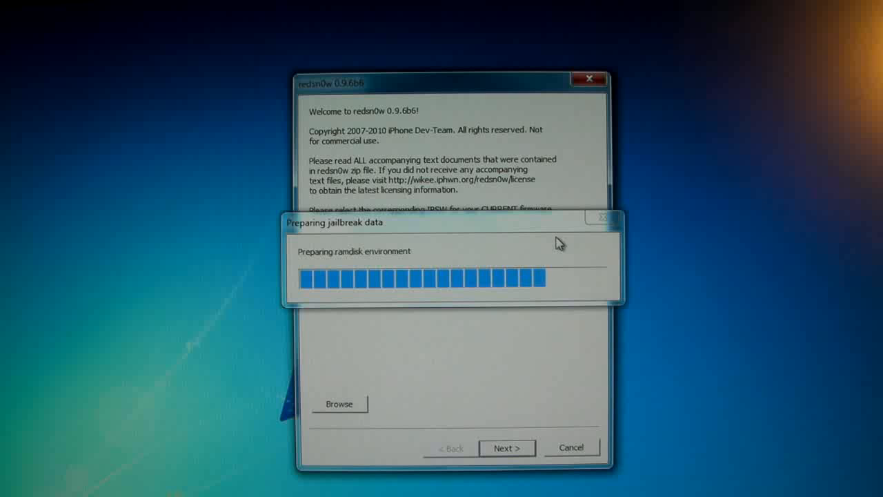
pyautogui.moveTo(592, 258)
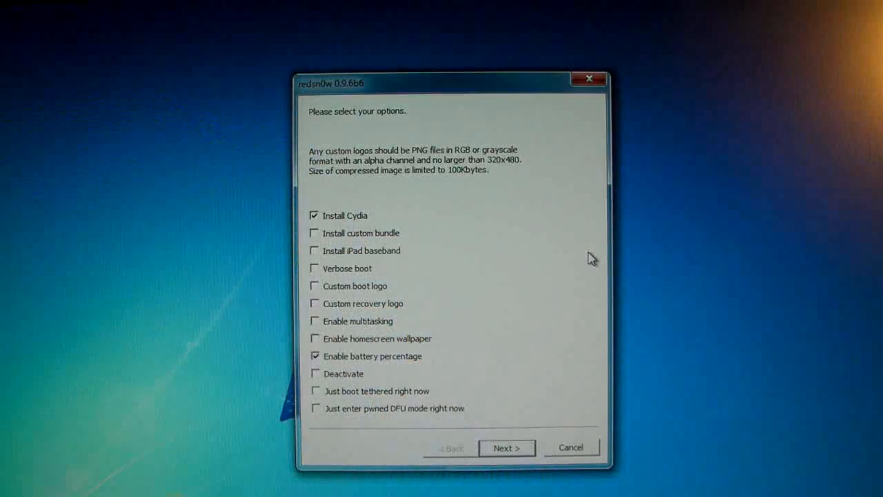
# Step: Untick Install Cydia and battery percentage, select only 'Just enter pwned DFU mode right now', and proceed
pyautogui.click(313, 214)
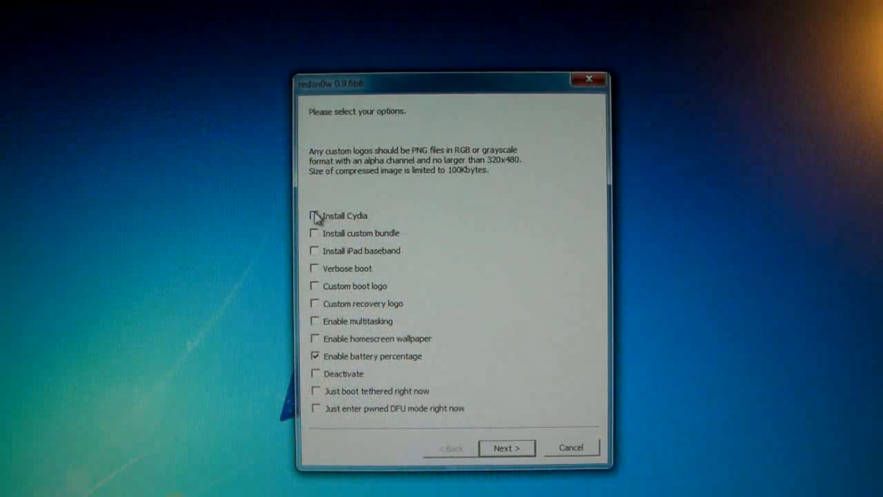
pyautogui.click(315, 356)
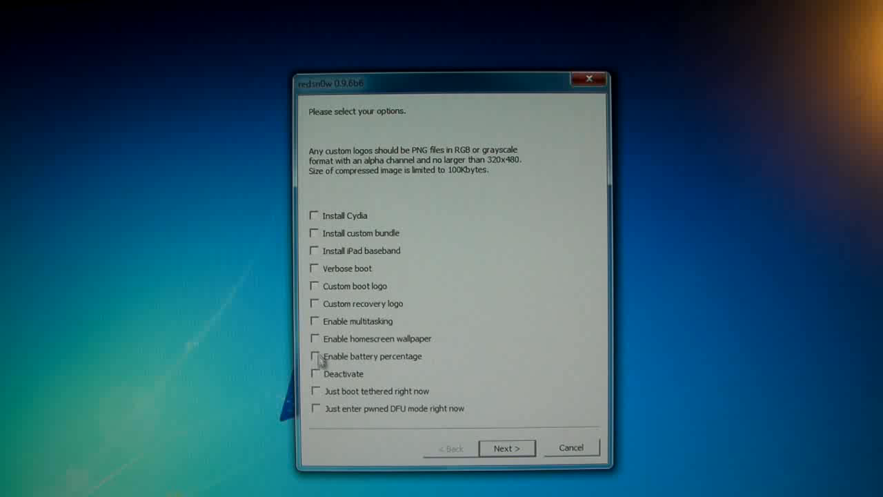
pyautogui.moveTo(320, 414)
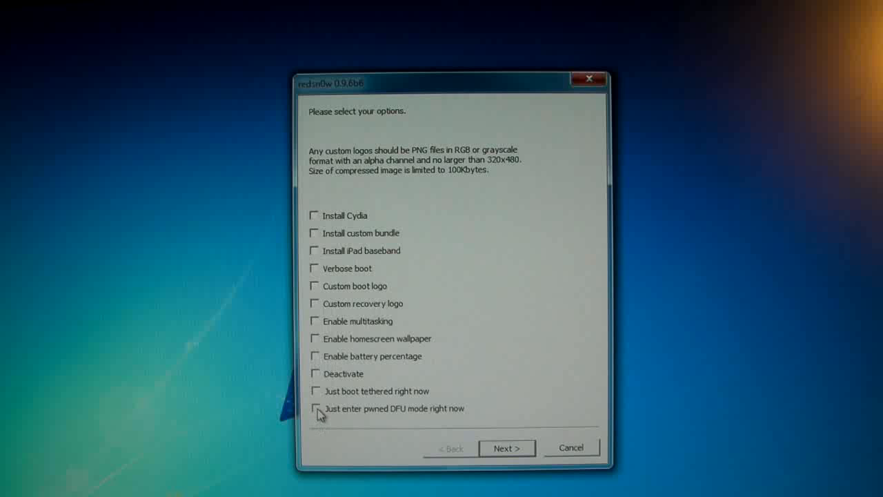
pyautogui.click(315, 408)
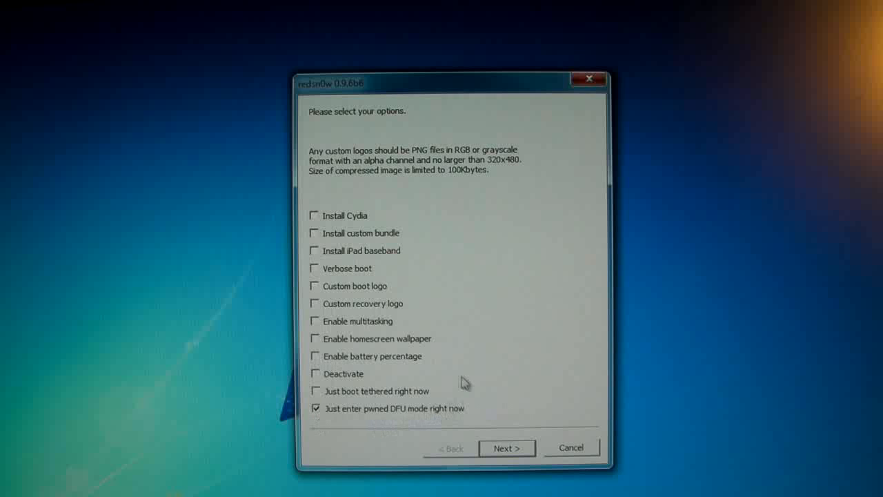
pyautogui.moveTo(407, 416)
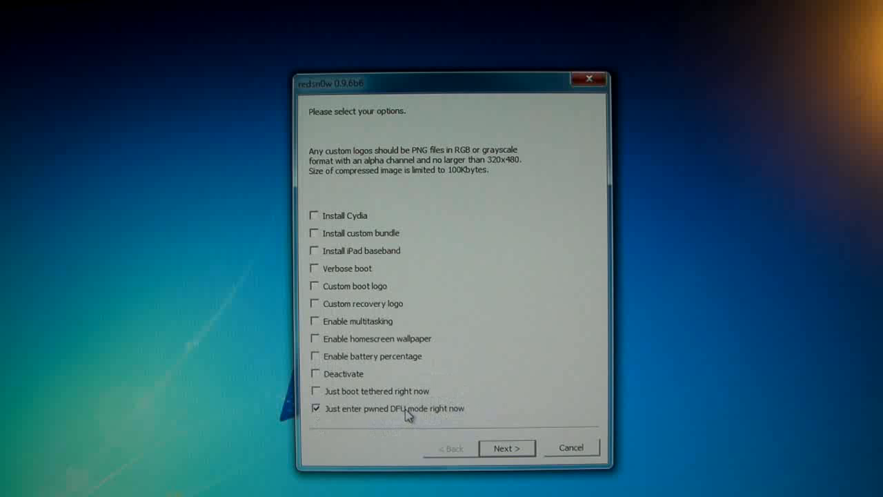
pyautogui.moveTo(451, 366)
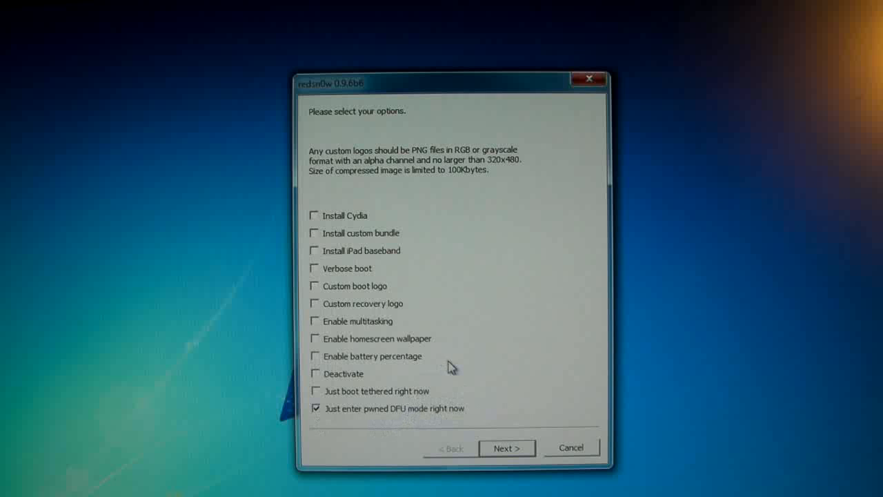
pyautogui.moveTo(527, 390)
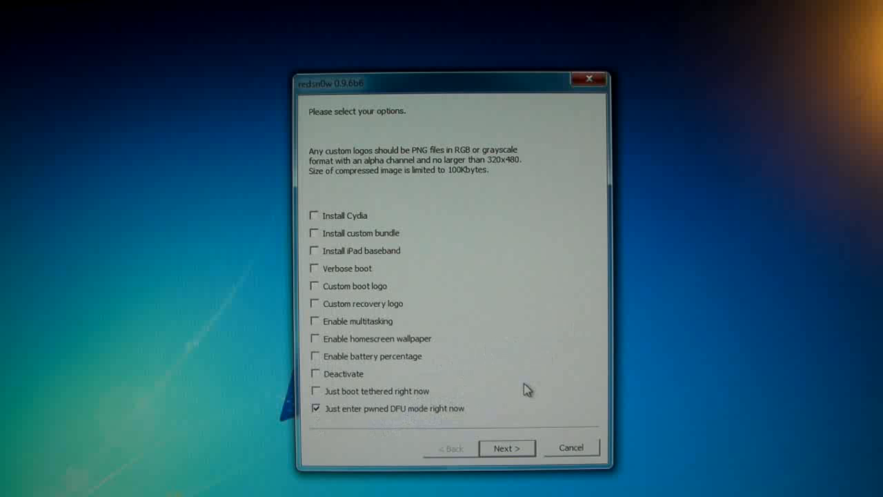
pyautogui.moveTo(403, 327)
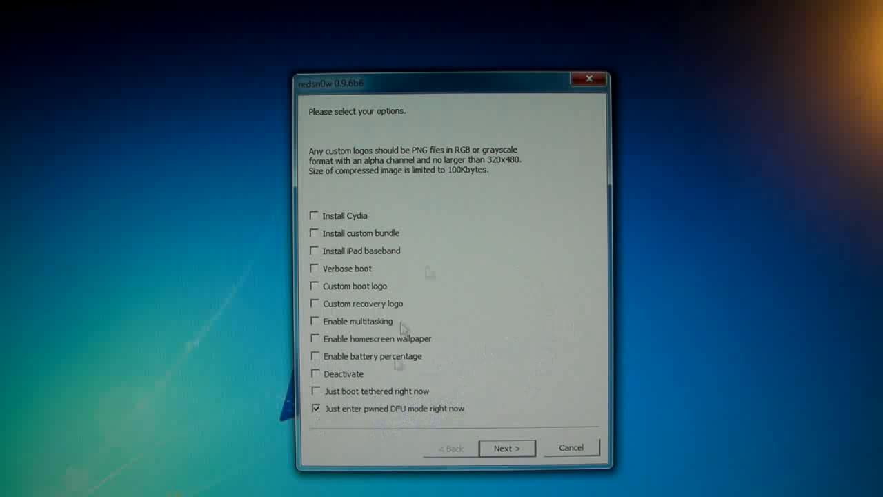
pyautogui.click(507, 447)
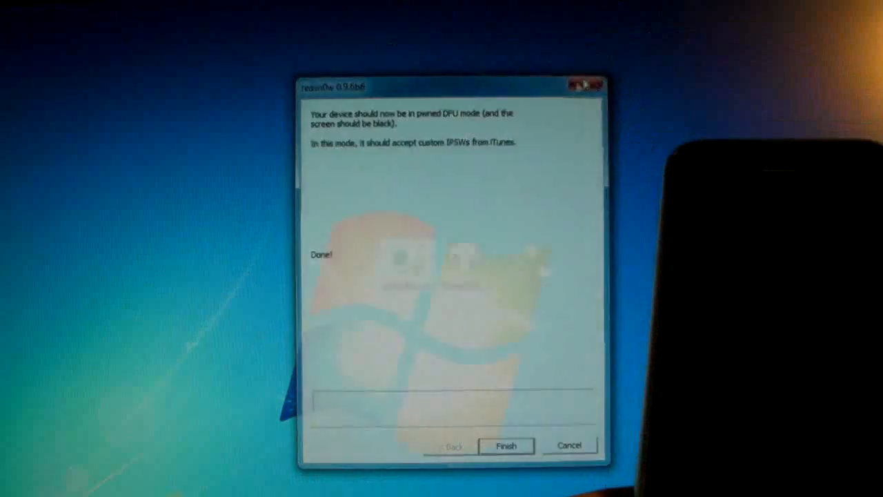
# Step: Finish the redsn0w wizard after the iPhone enters pwned DFU mode
pyautogui.click(506, 445)
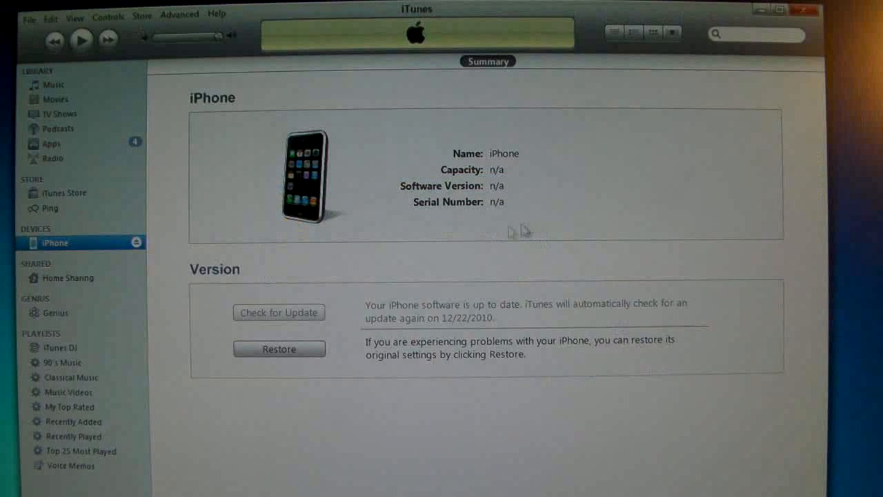
# Step: Restore the iPhone in iTunes from iPhone1,2_4.2.1_8C148_Custom_Restore.ipsw, then close iTunes
pyautogui.click(278, 348)
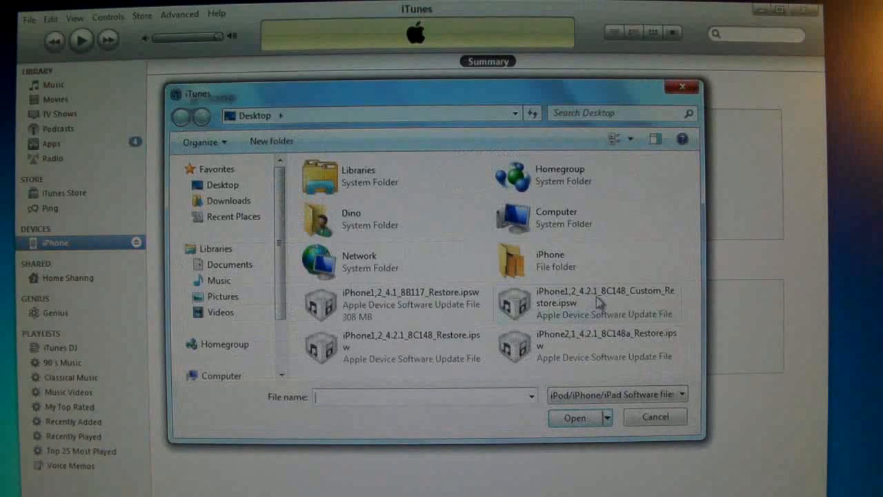
pyautogui.click(590, 303)
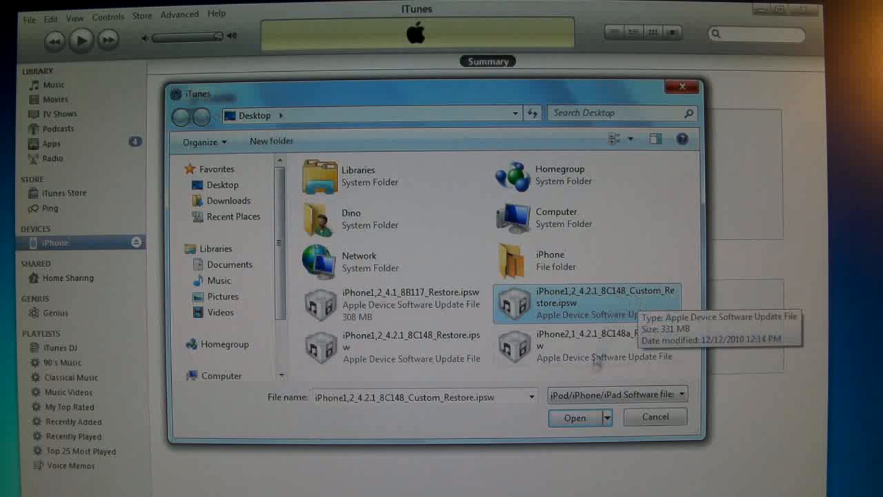
pyautogui.click(573, 418)
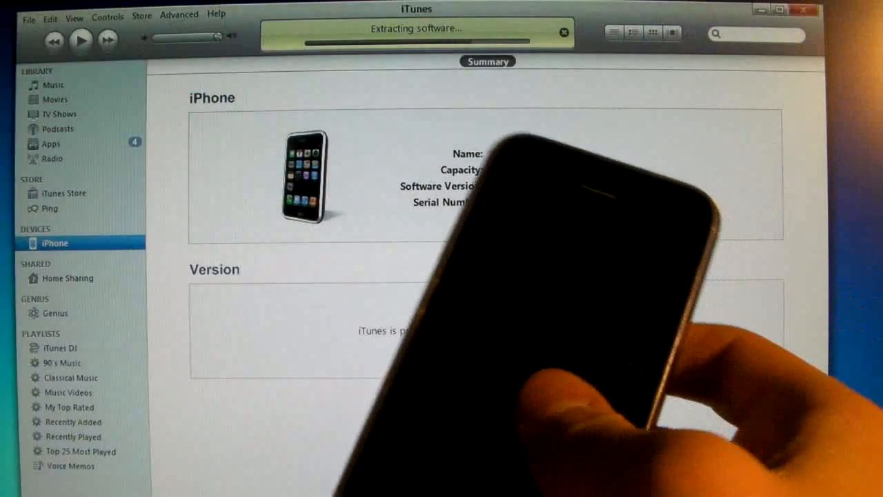
pyautogui.click(54, 85)
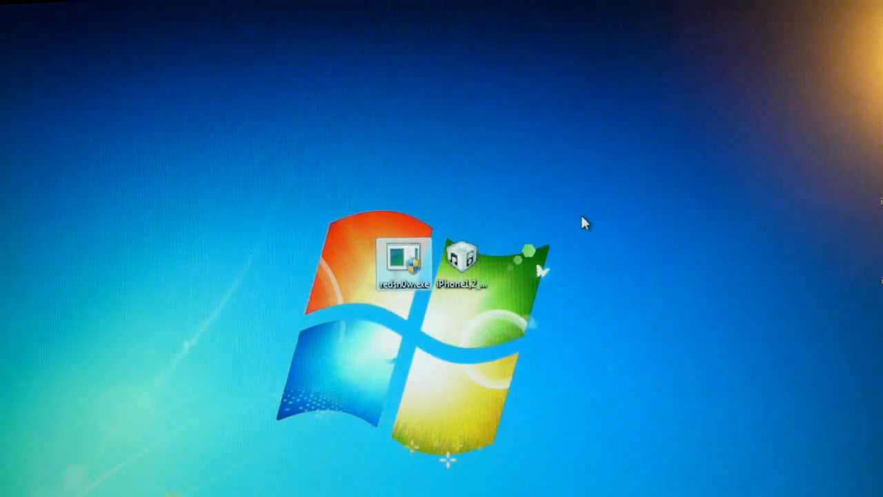
# Step: Relaunch redsn0w.exe with Run as administrator
pyautogui.rightClick(397, 259)
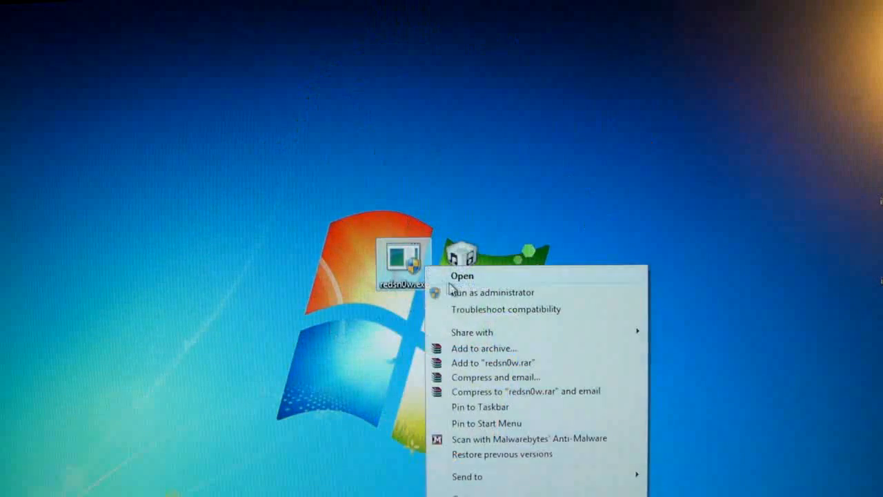
pyautogui.click(462, 275)
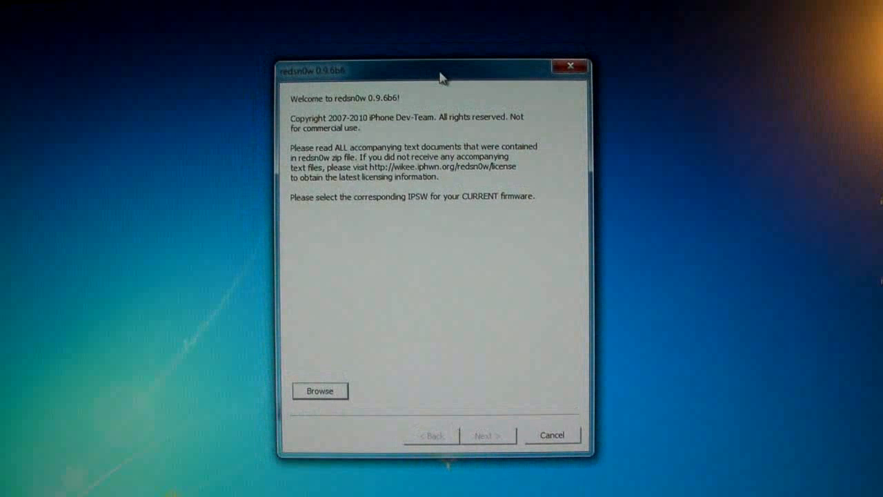
# Step: Load the stock iPhone1,2_4.2.1_8C148_Restore.ipsw again and proceed to the jailbreak options
pyautogui.click(319, 390)
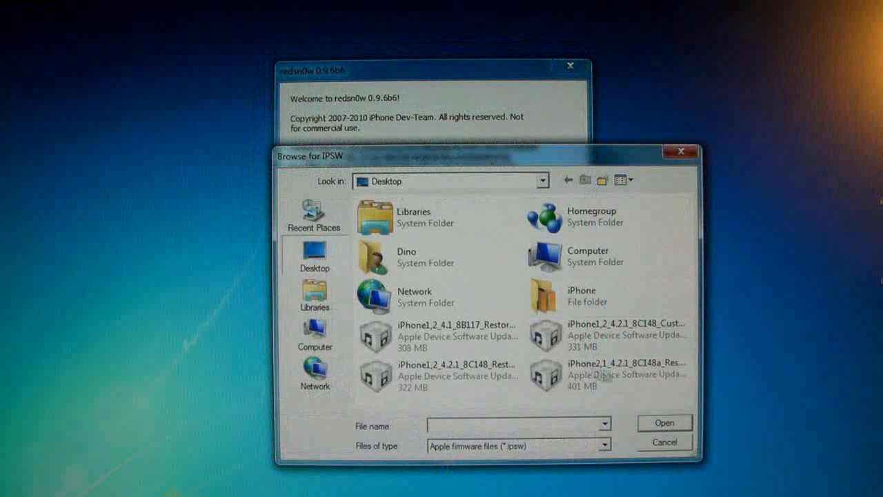
pyautogui.click(442, 376)
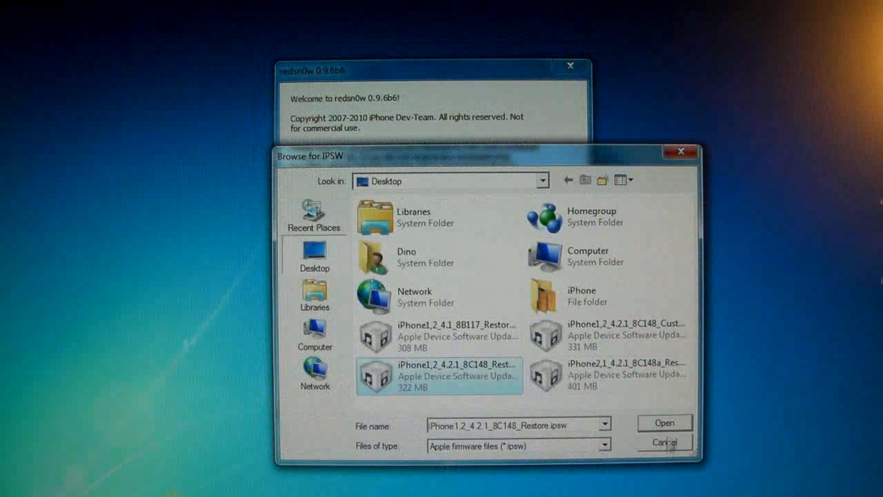
pyautogui.click(664, 422)
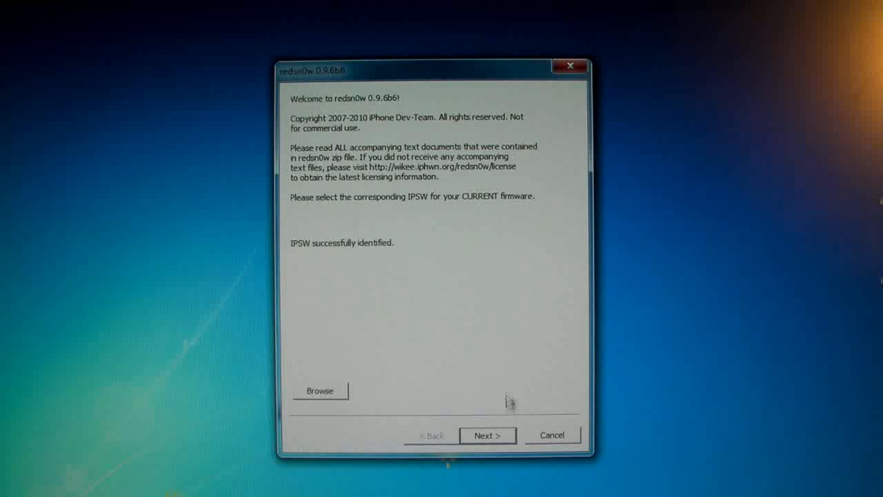
pyautogui.click(487, 434)
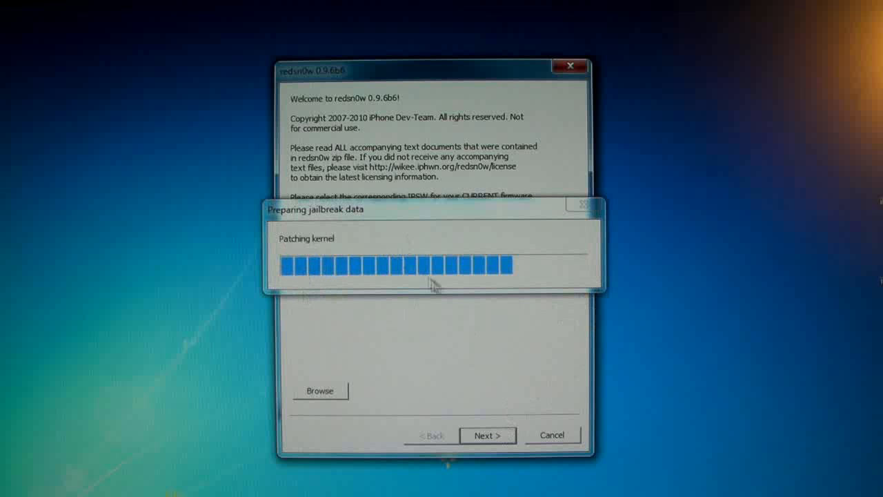
pyautogui.moveTo(435, 265)
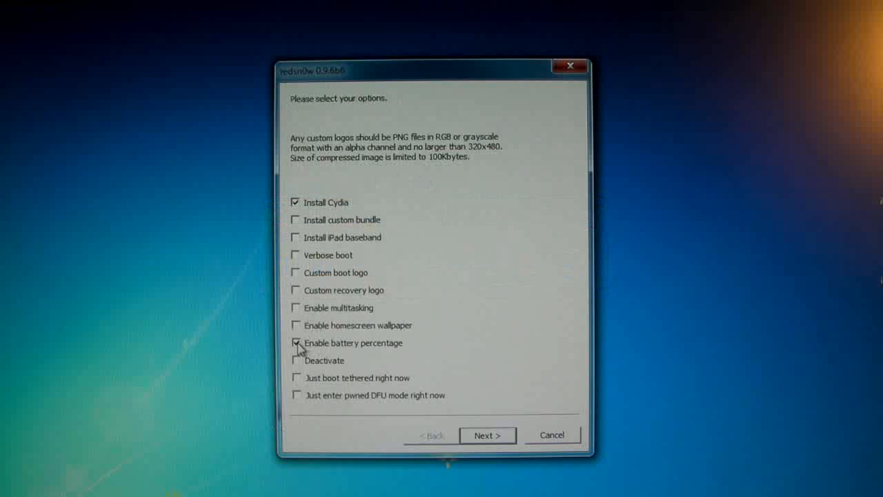
# Step: Untick battery percentage leaving only Install Cydia, then confirm the device is off and plugged in
pyautogui.click(296, 343)
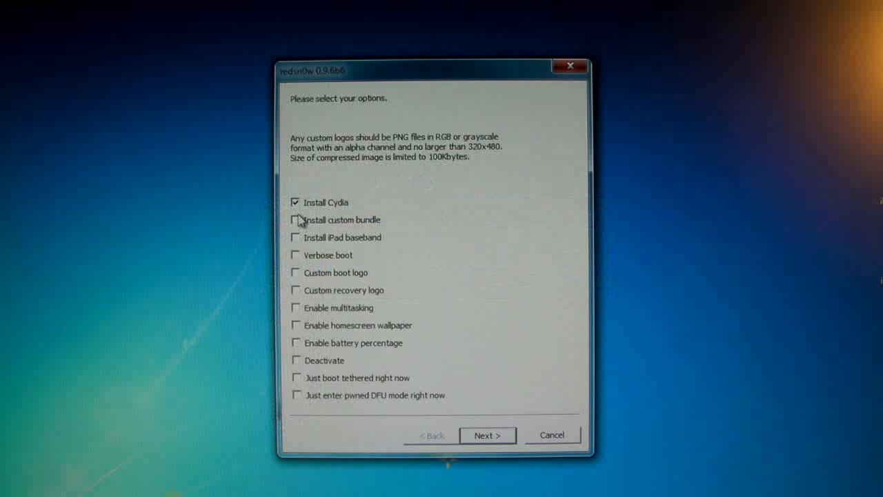
pyautogui.moveTo(778, 282)
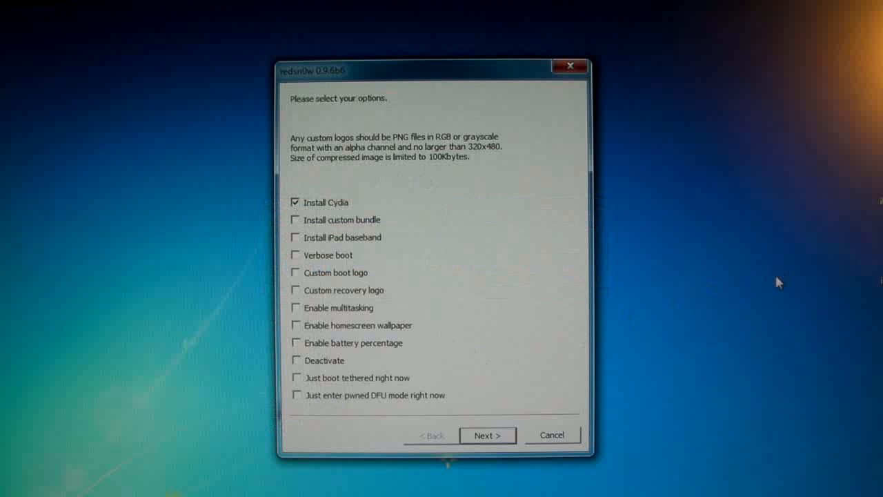
pyautogui.click(486, 434)
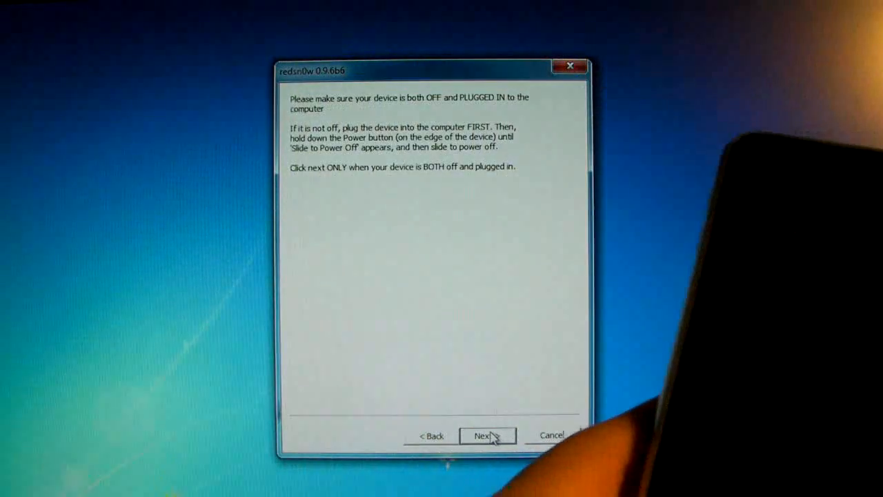
pyautogui.click(487, 436)
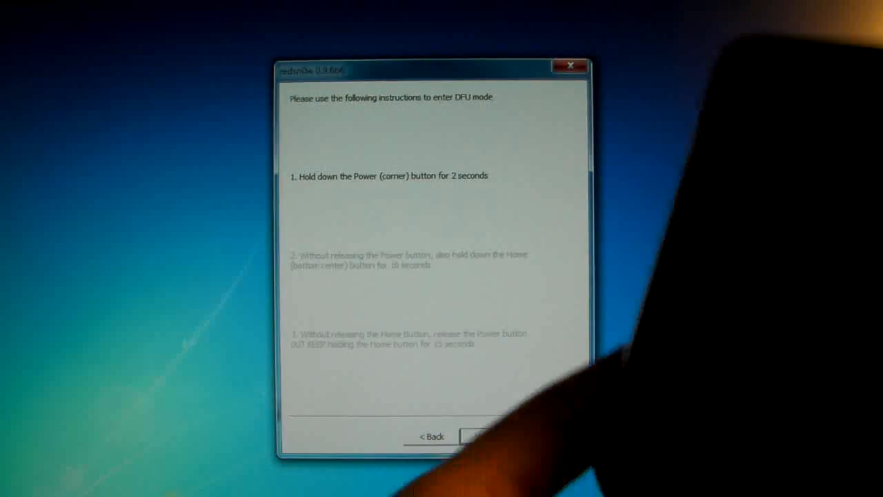